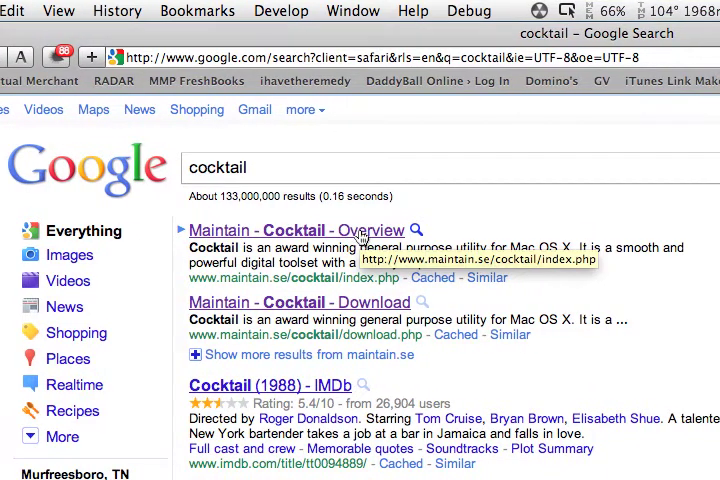
# Follow the 'Maintain - Cocktail - Overview' result to the Cocktail download page on maintain.se
pyautogui.click(293, 230)
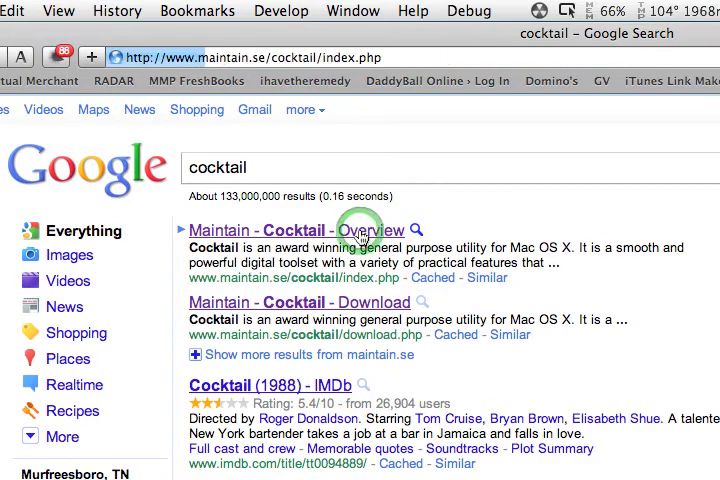
pyautogui.click(280, 231)
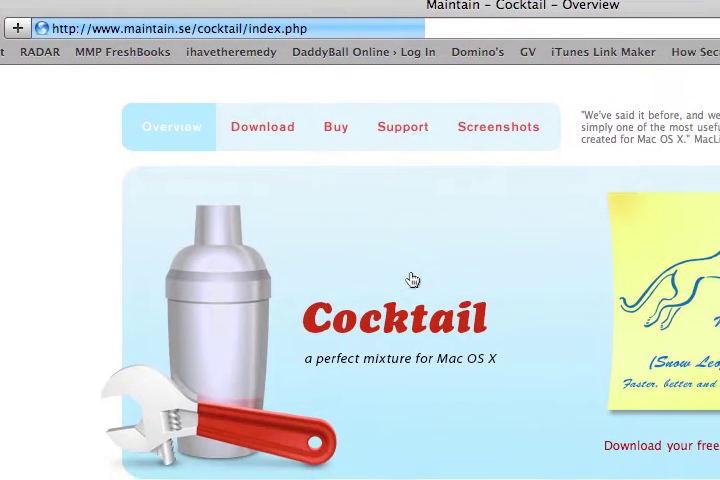
pyautogui.scroll(-3)
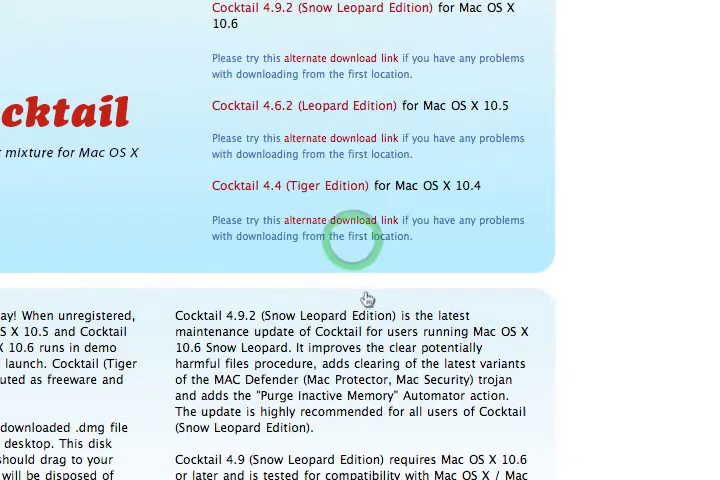
pyautogui.scroll(-3)
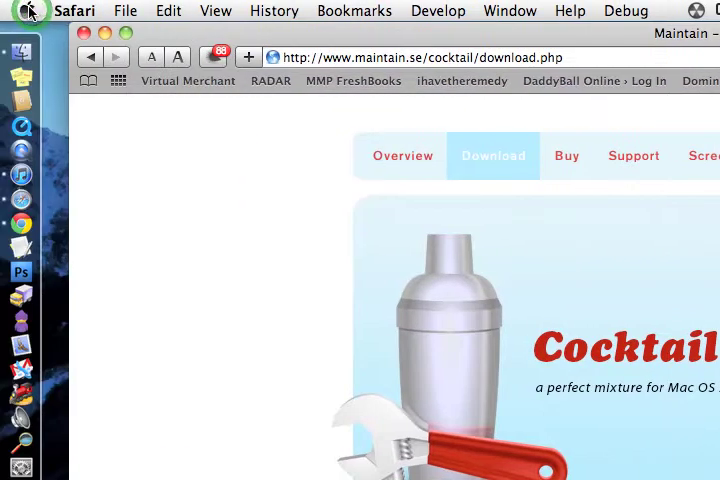
# Download the Snow Leopard Edition disk image CocktailSLE.dmg (2.4 MB)
pyautogui.click(13, 11)
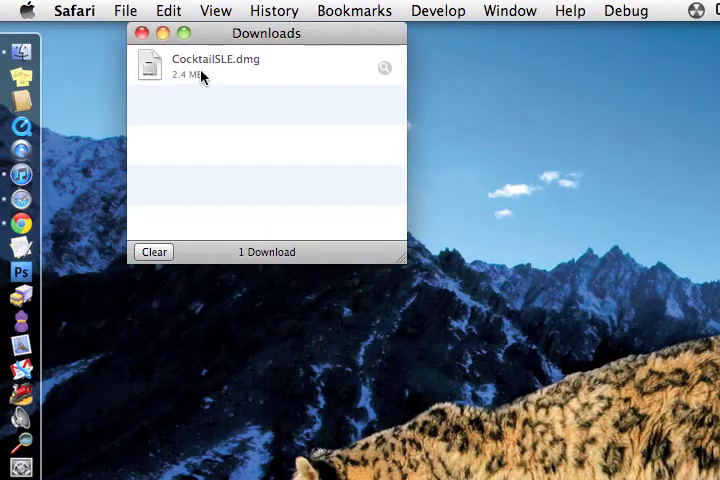
# Mount CocktailSLE.dmg from Downloads and agree to the licence agreement
pyautogui.click(150, 65)
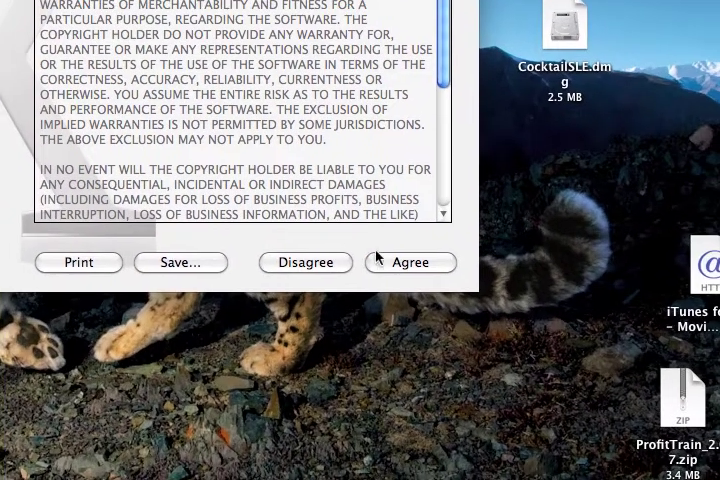
pyautogui.click(409, 262)
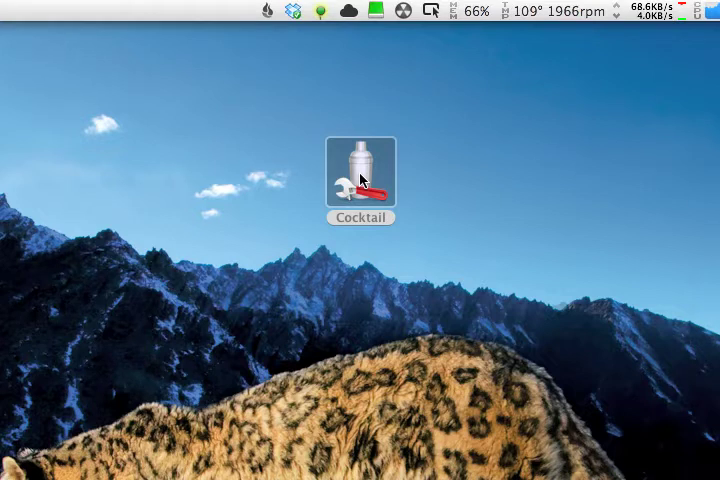
# Launch Cocktail 4.9.2, authenticating as administrator with the password added to Keychain
pyautogui.doubleClick(362, 171)
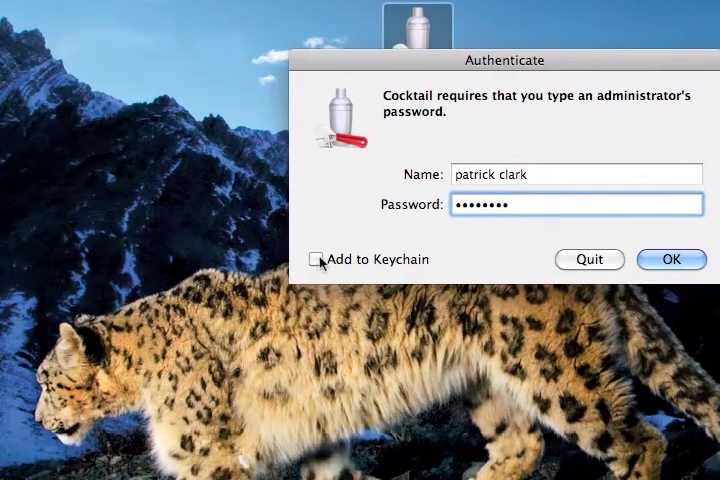
pyautogui.click(322, 259)
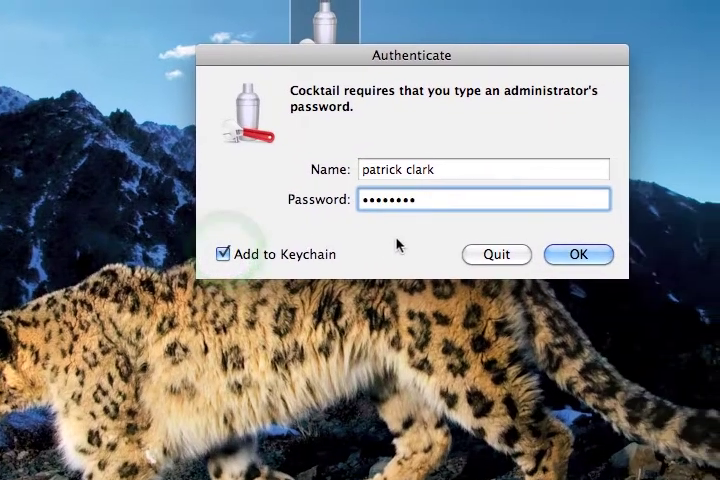
pyautogui.click(578, 254)
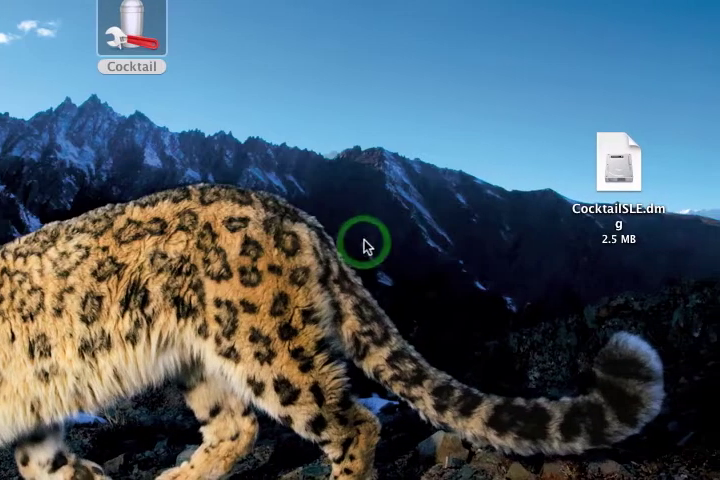
pyautogui.doubleClick(131, 30)
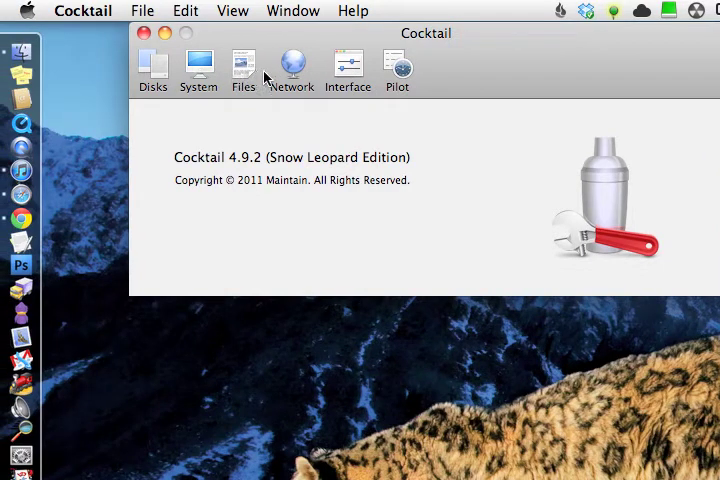
pyautogui.moveTo(380, 72)
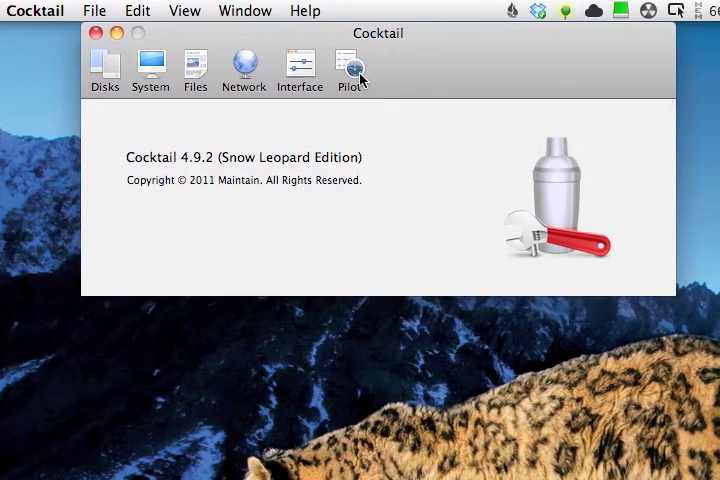
# Show the Pilot task list with cache, permission repair and log clearing ticked
pyautogui.click(351, 65)
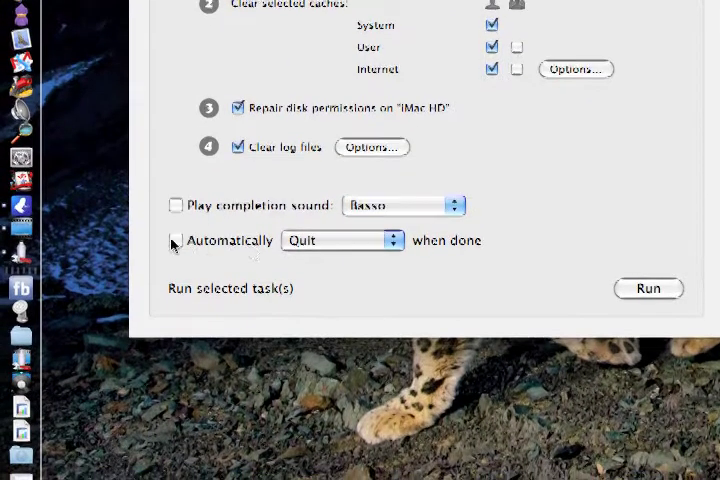
# Set Pilot's 'when done' action to Restart and enable Automatically
pyautogui.click(340, 240)
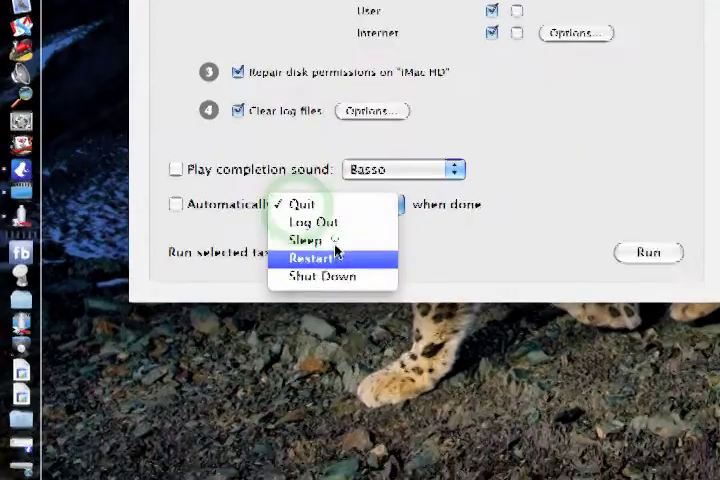
pyautogui.click(313, 259)
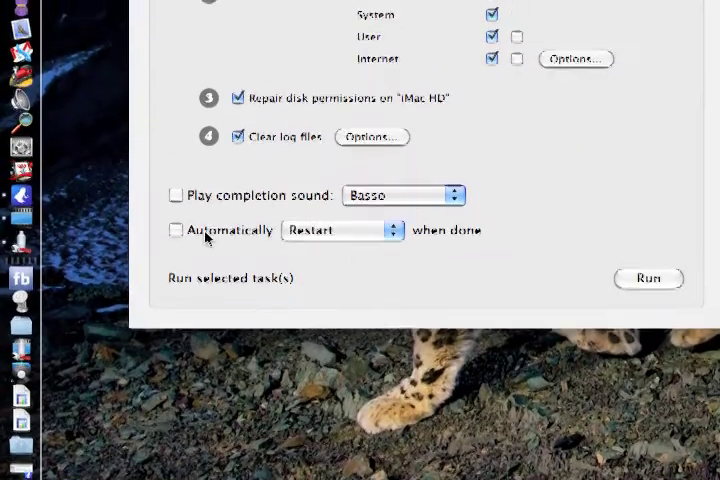
pyautogui.click(175, 238)
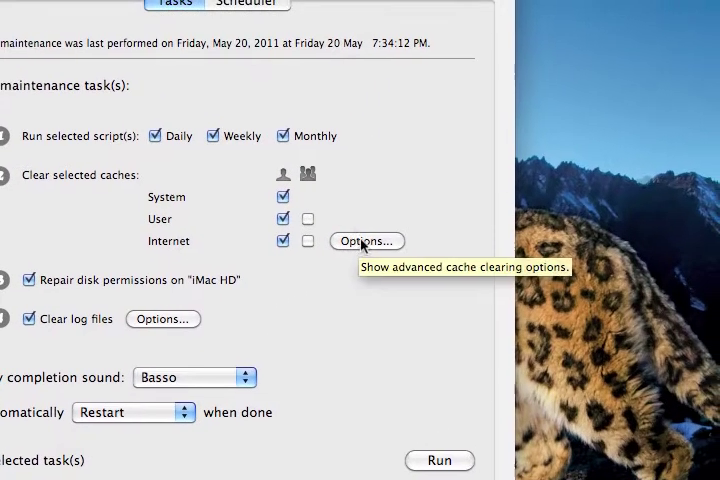
# In cache Options' User tab, untick Microsoft Corporation font caches
pyautogui.click(366, 241)
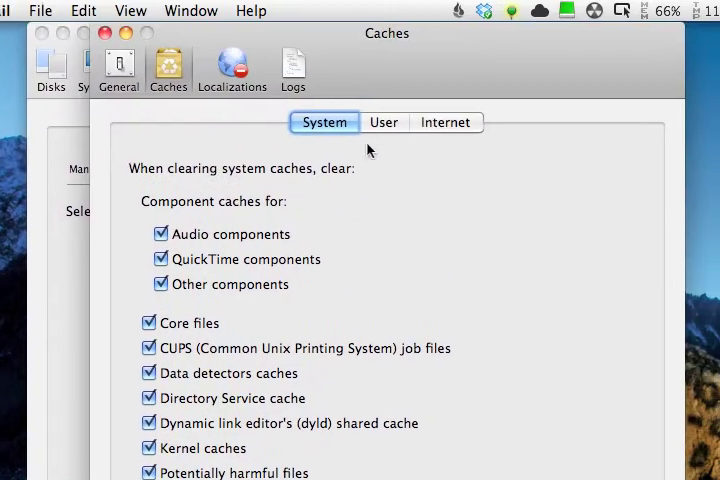
pyautogui.click(383, 122)
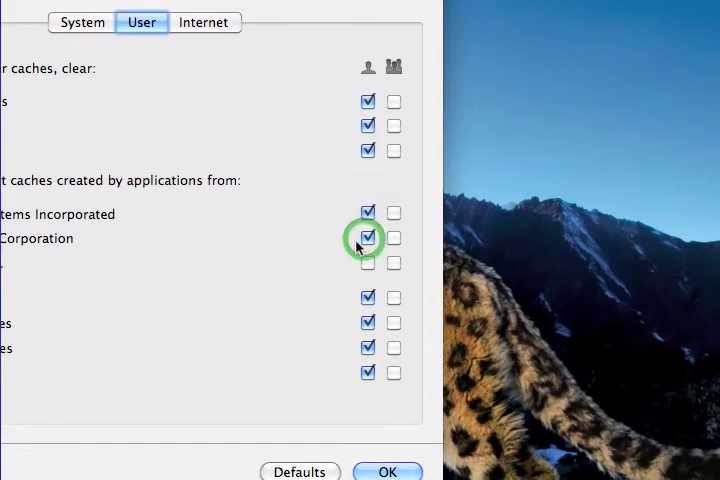
pyautogui.click(372, 239)
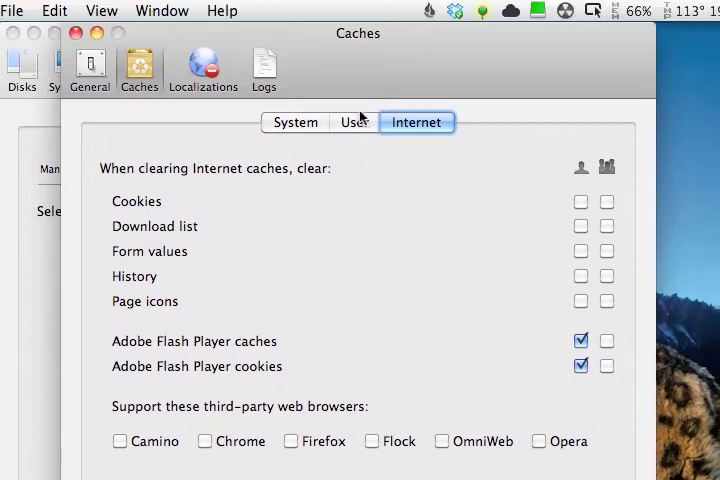
pyautogui.click(353, 122)
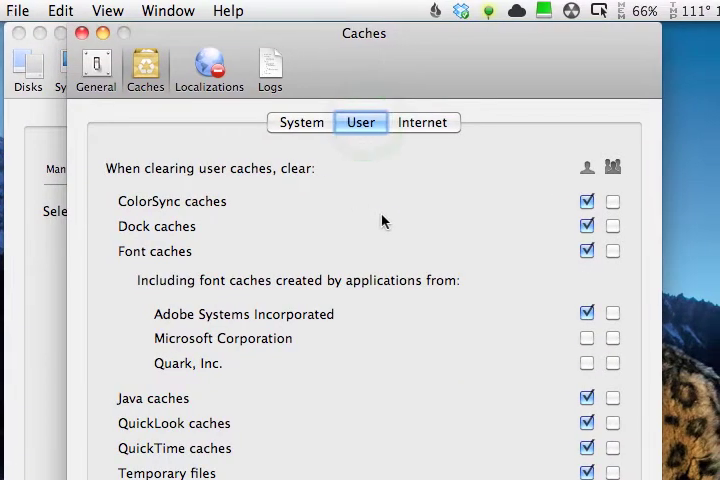
pyautogui.click(301, 122)
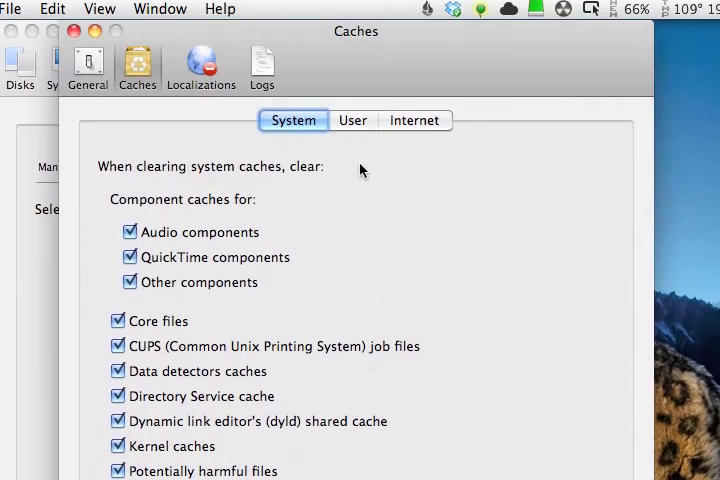
pyautogui.click(352, 120)
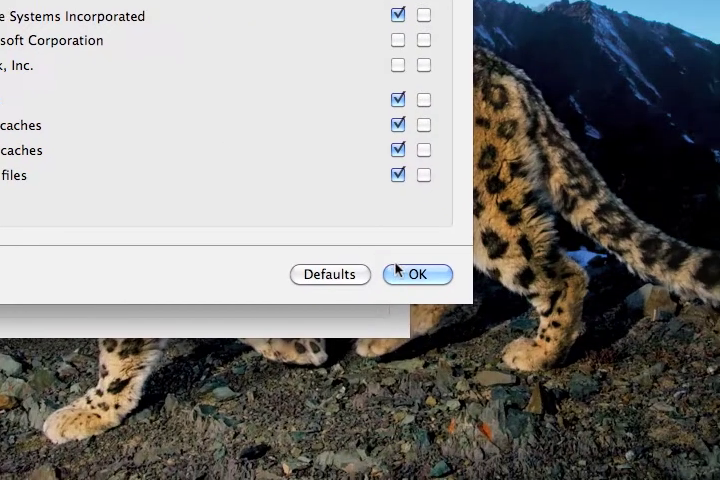
# Confirm the Caches preferences with OK and run the Pilot tasks
pyautogui.click(417, 274)
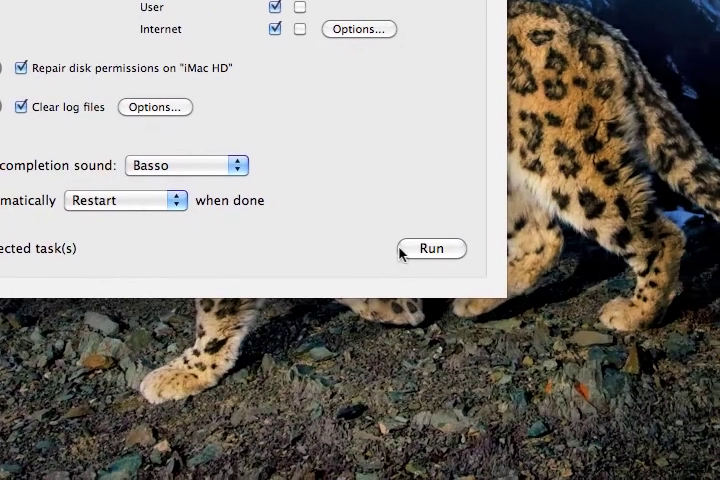
pyautogui.click(432, 248)
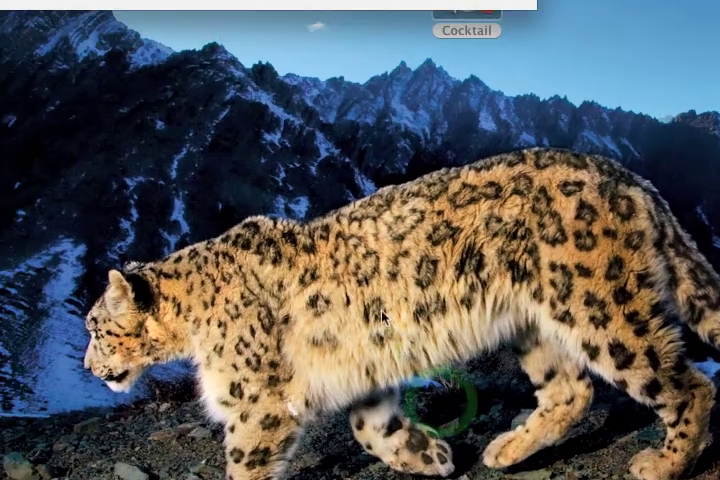